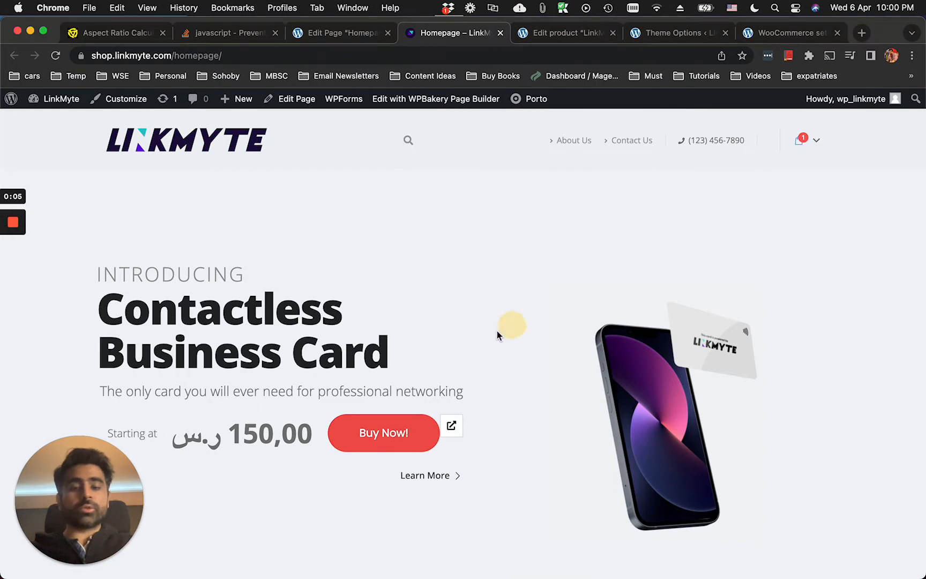
- Look over the product editing page and the Homepage page editor
{"action": "scroll", "scroll_direction": "down", "scroll_amount": 3}
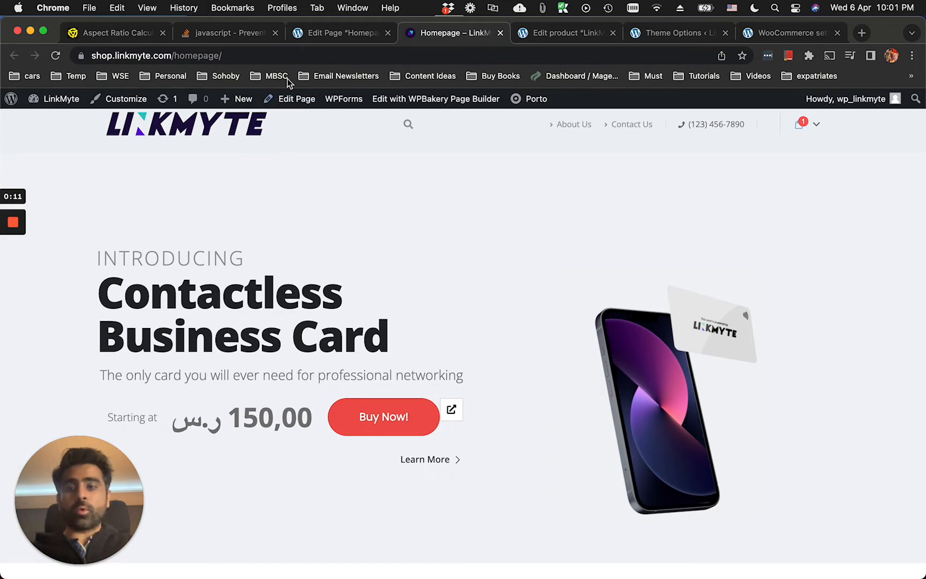
{"action": "scroll", "scroll_direction": "down", "scroll_amount": 3}
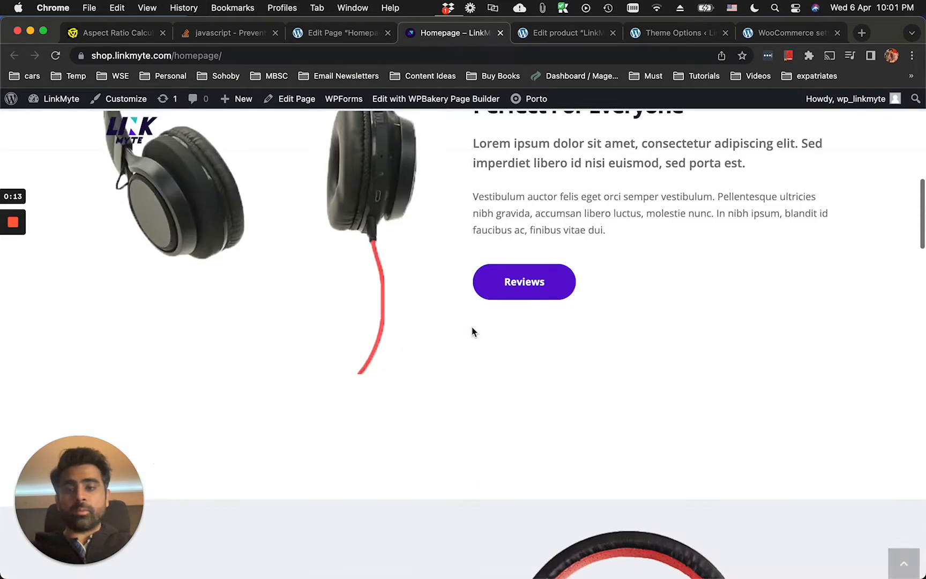
{"action": "scroll", "scroll_direction": "up", "scroll_amount": 3}
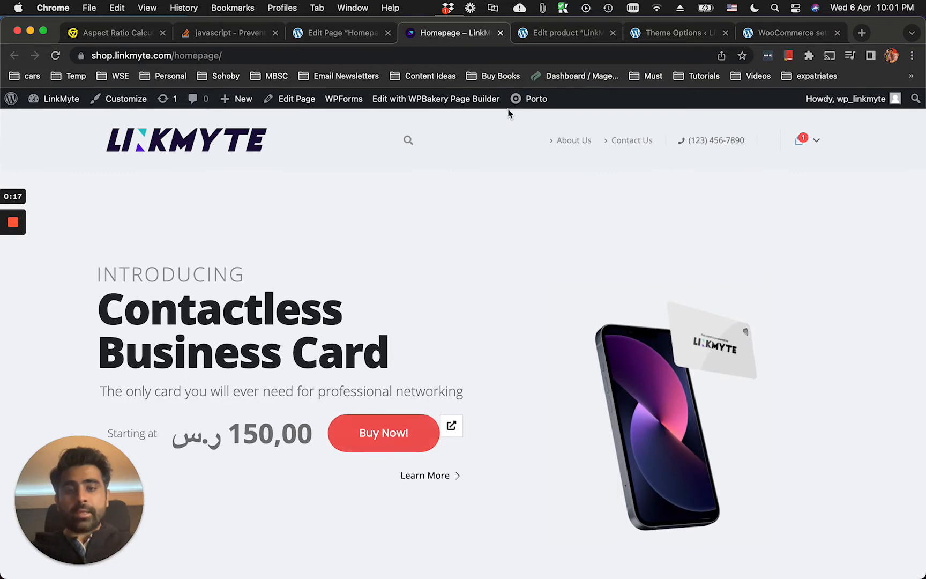
{"action": "mouse_move", "coordinate": [296, 99]}
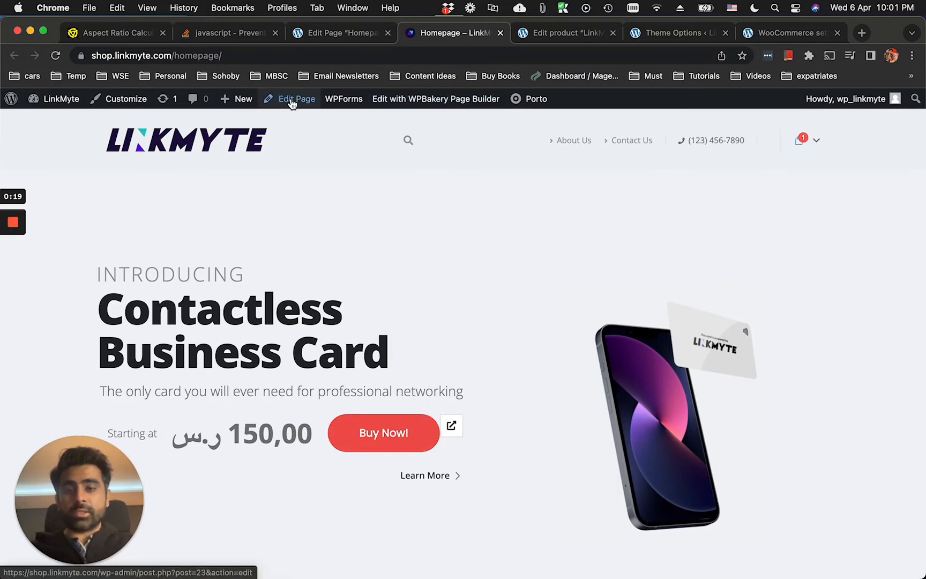
{"action": "left_click", "coordinate": [566, 33]}
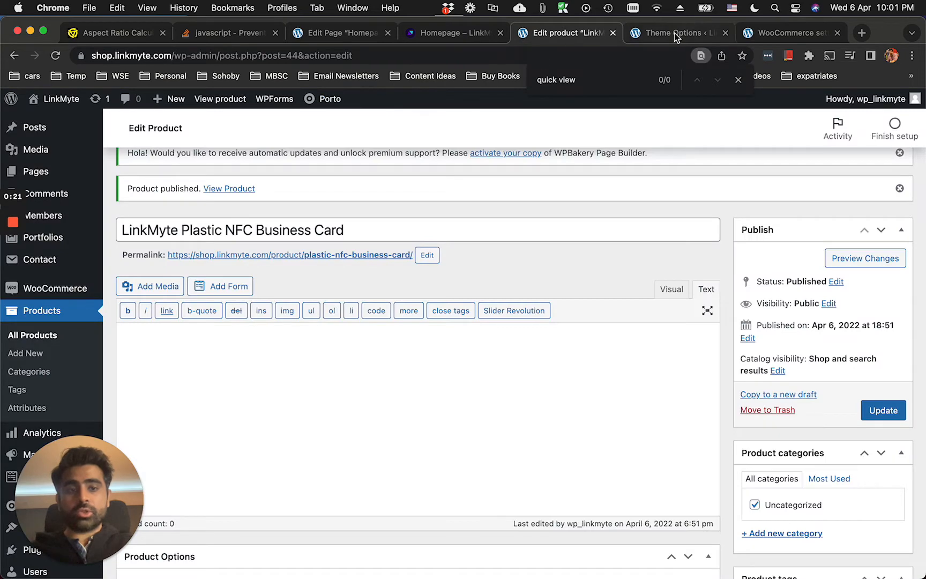
{"action": "left_click", "coordinate": [340, 33]}
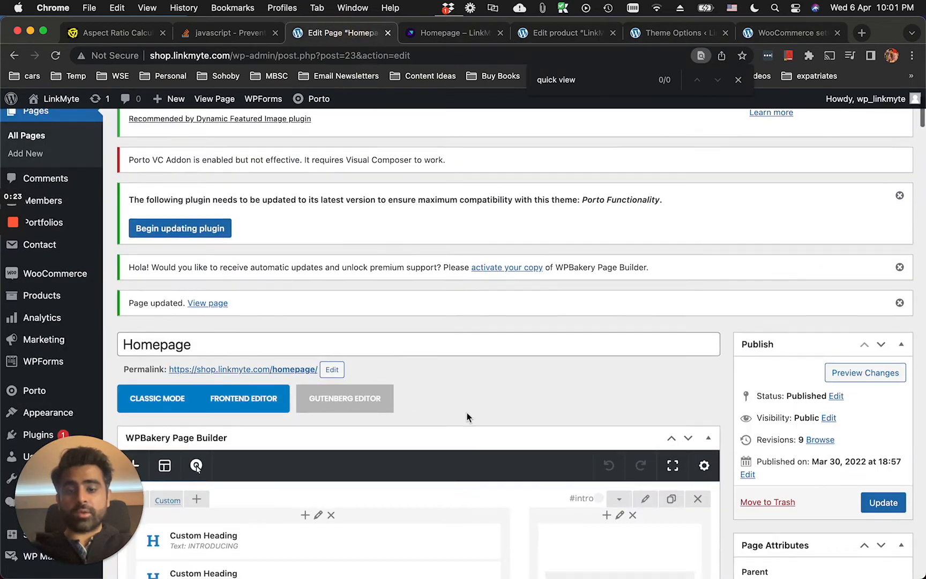
{"action": "scroll", "scroll_direction": "down", "scroll_amount": 3}
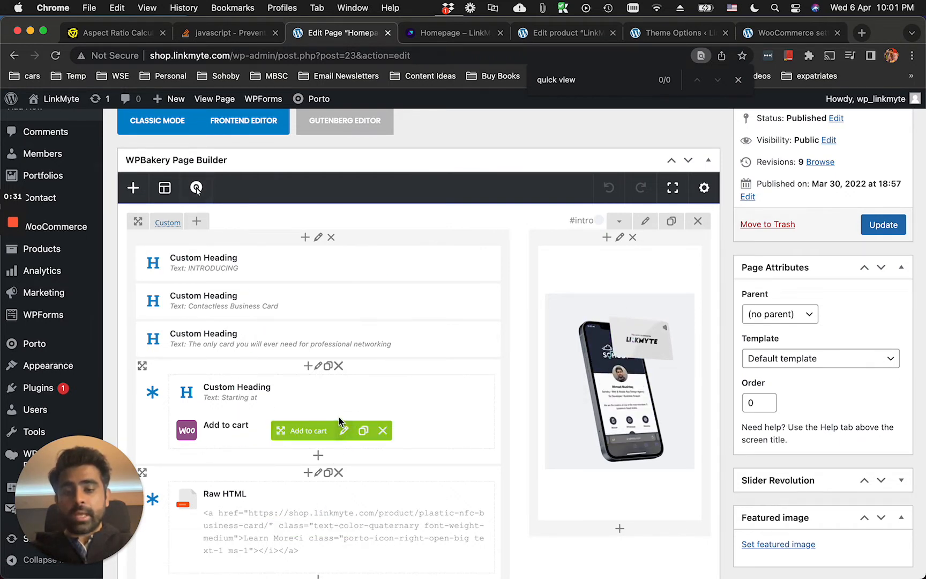
{"action": "mouse_move", "coordinate": [342, 430]}
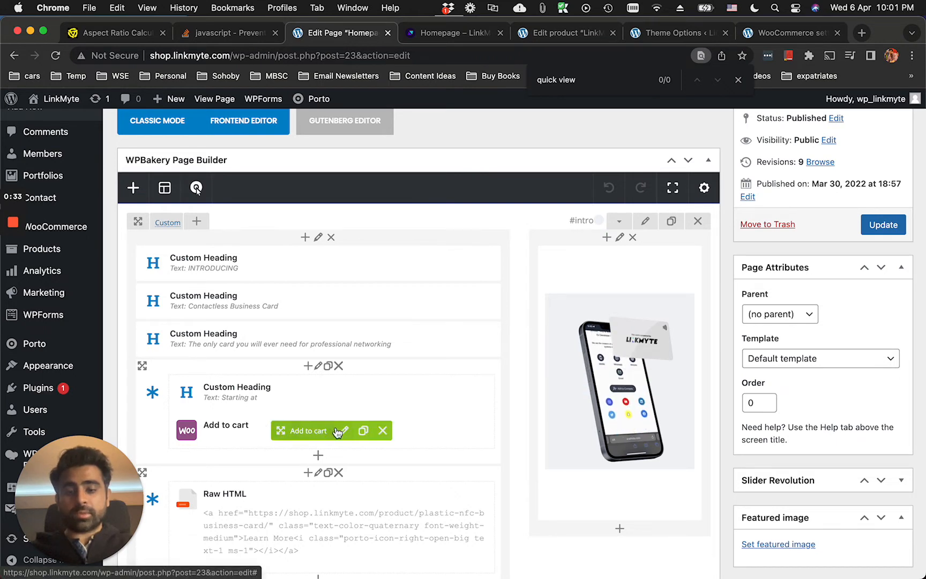
- Preview a product's Quick View popup, then inspect the Quick View icon's page code
{"action": "left_click", "coordinate": [342, 430]}
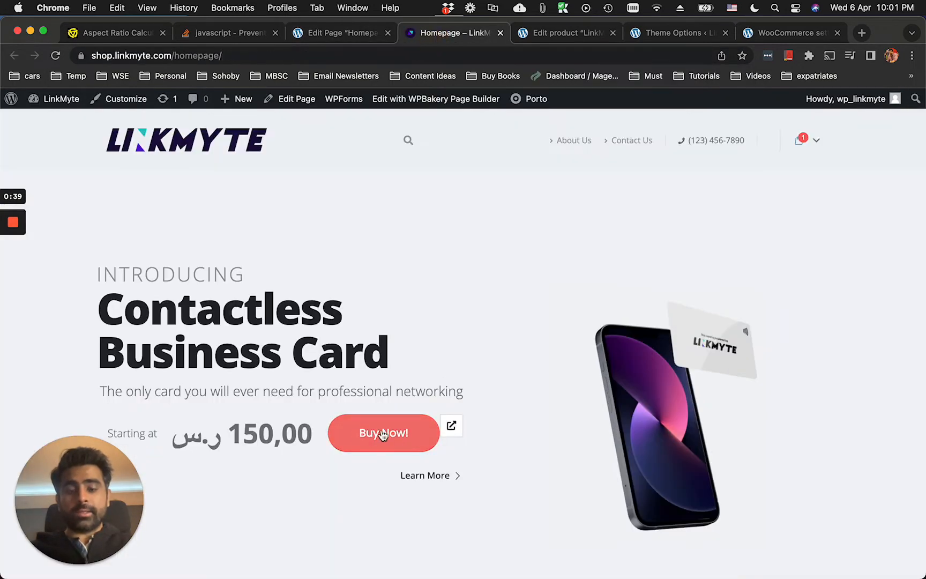
{"action": "mouse_move", "coordinate": [254, 431]}
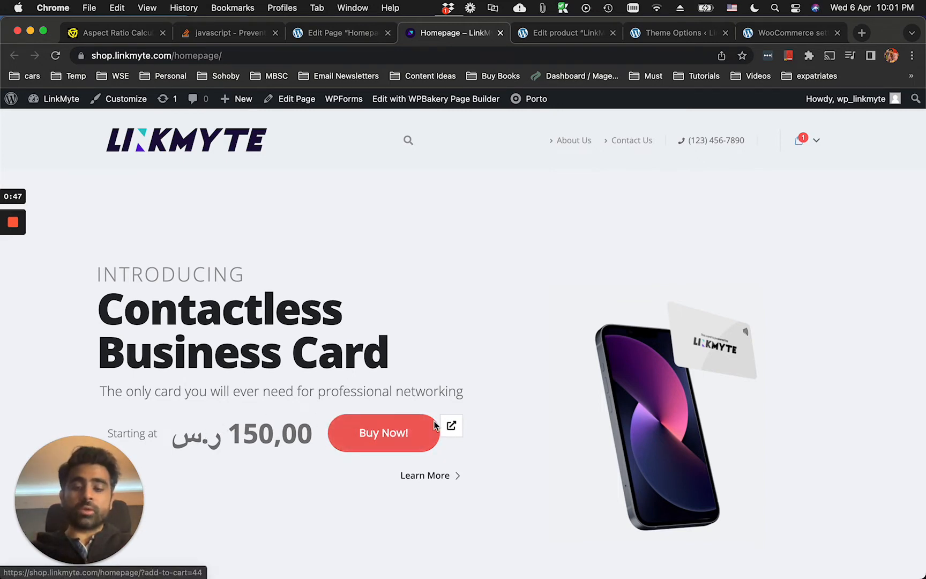
{"action": "mouse_move", "coordinate": [464, 443]}
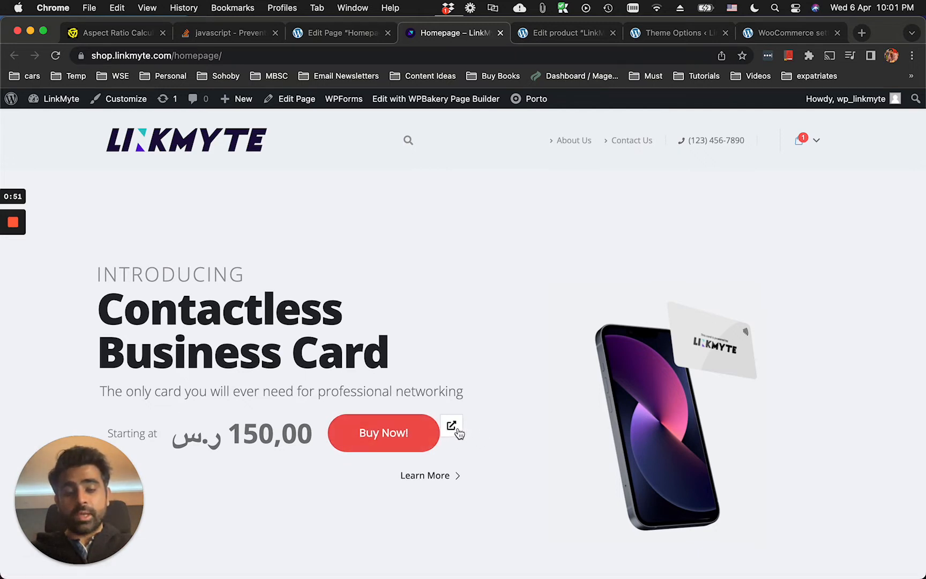
{"action": "mouse_move", "coordinate": [451, 425]}
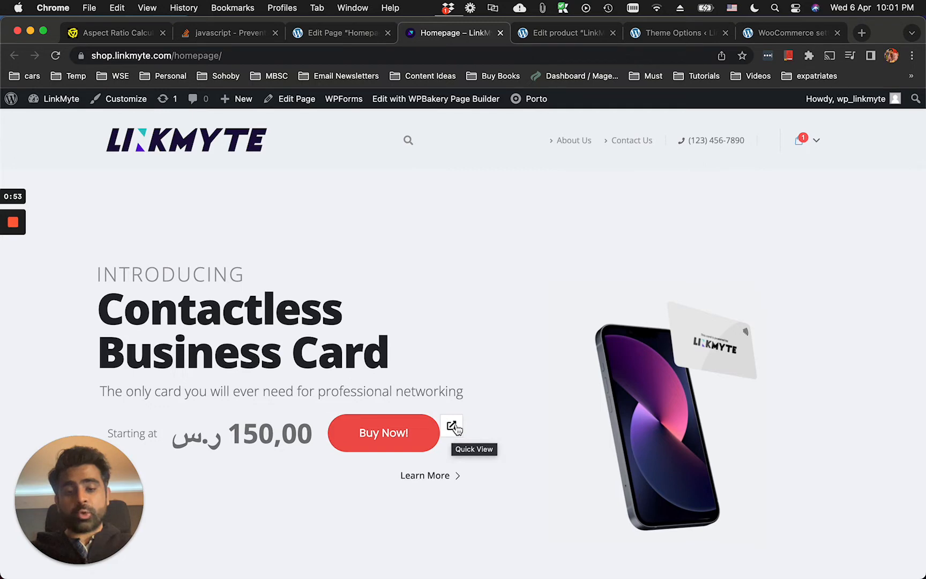
{"action": "left_click", "coordinate": [452, 424]}
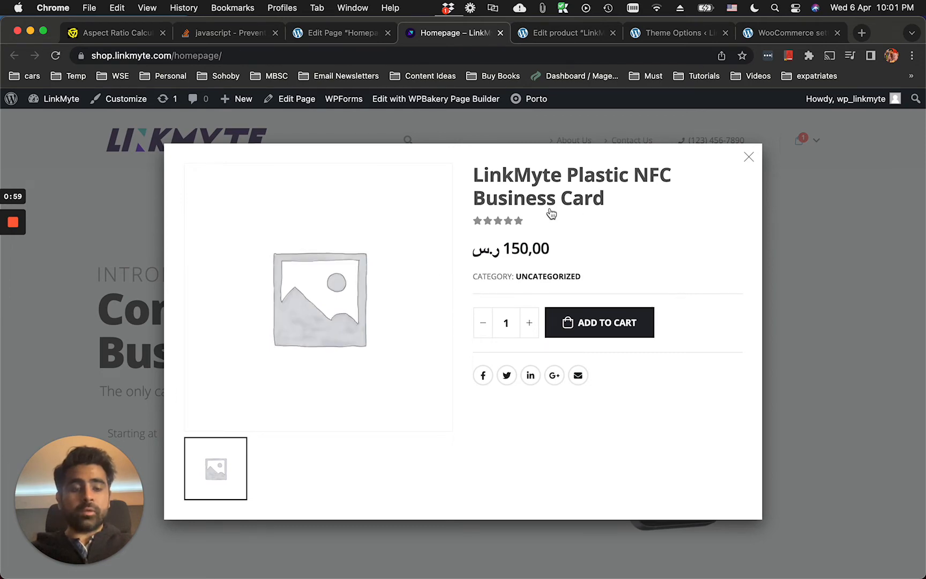
{"action": "left_click", "coordinate": [749, 156]}
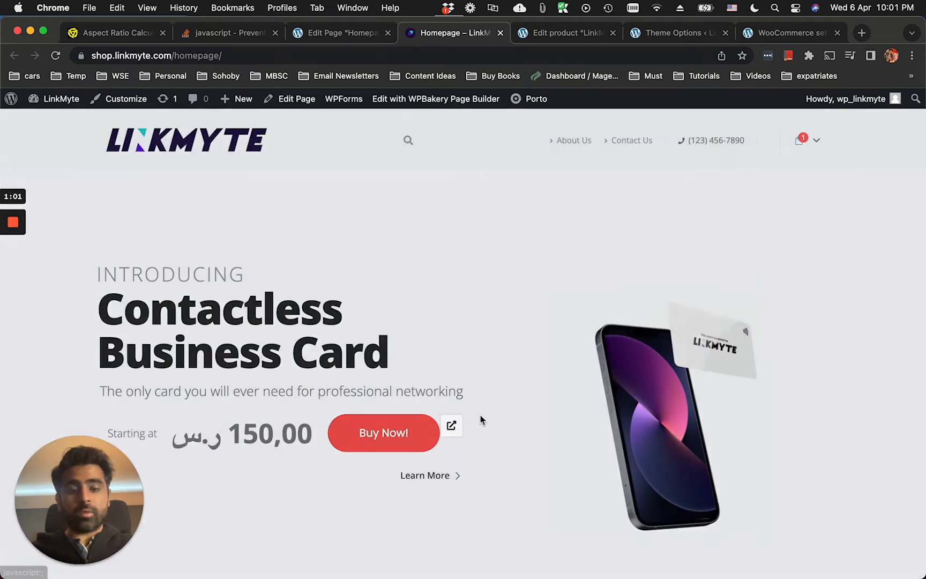
{"action": "mouse_move", "coordinate": [452, 426]}
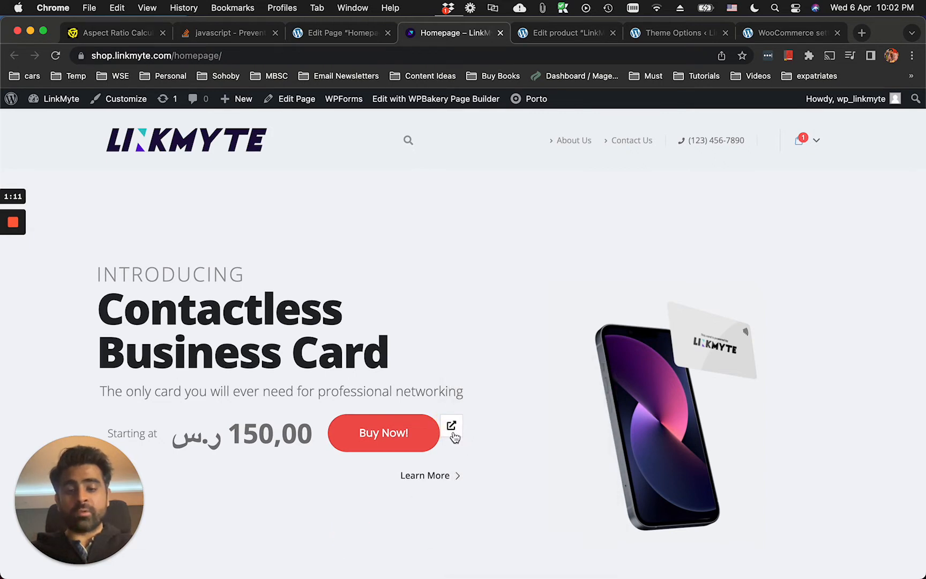
{"action": "mouse_move", "coordinate": [452, 424]}
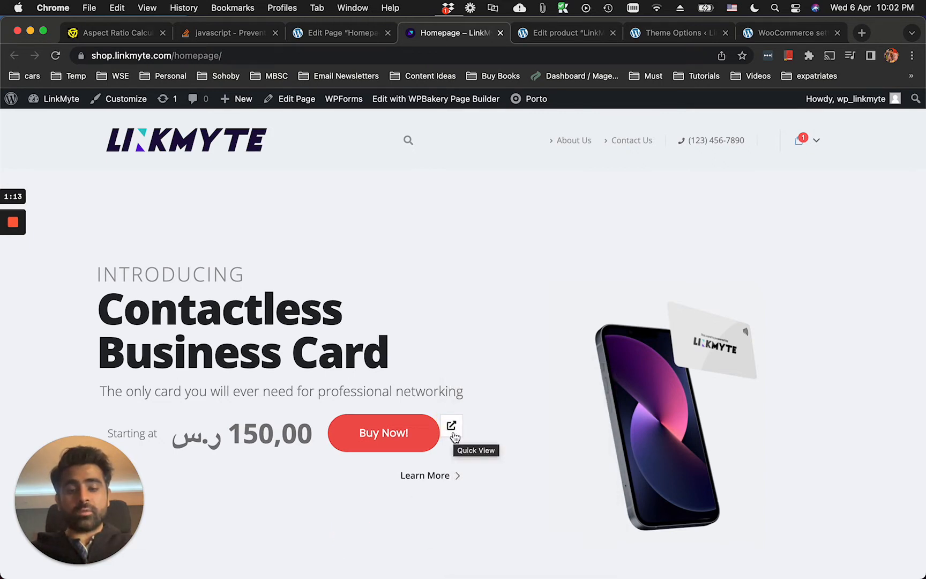
{"action": "right_click", "coordinate": [452, 425]}
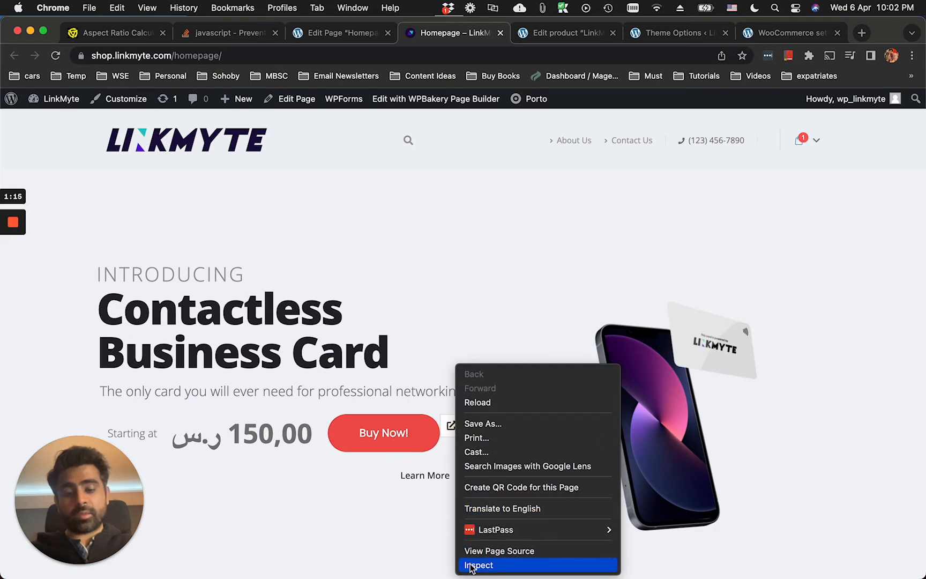
{"action": "left_click", "coordinate": [478, 565]}
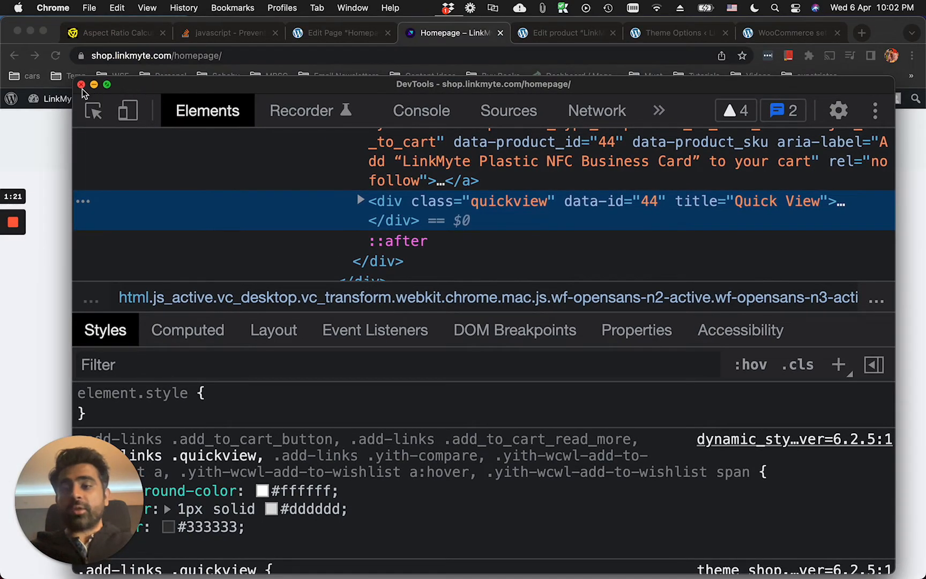
{"action": "left_click", "coordinate": [81, 85]}
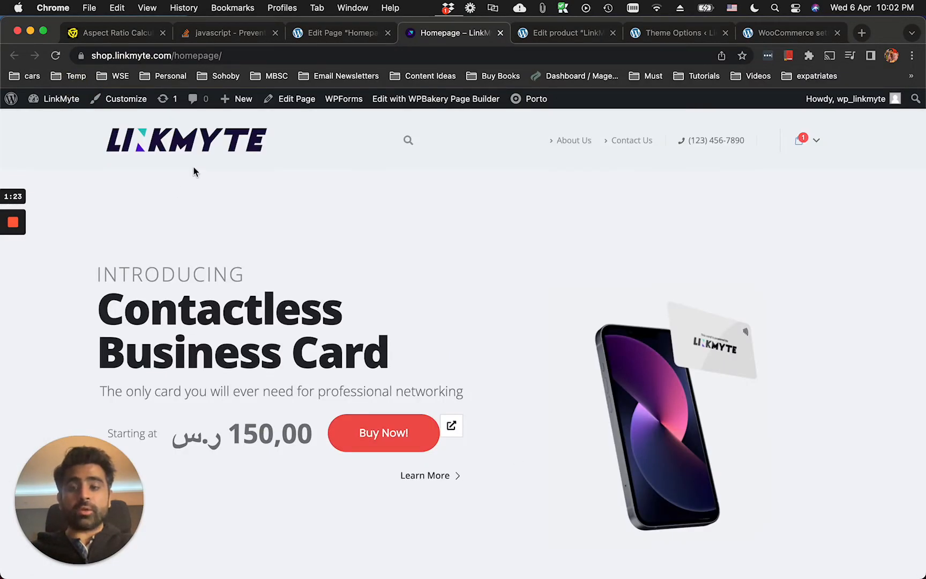
{"action": "mouse_move", "coordinate": [493, 388]}
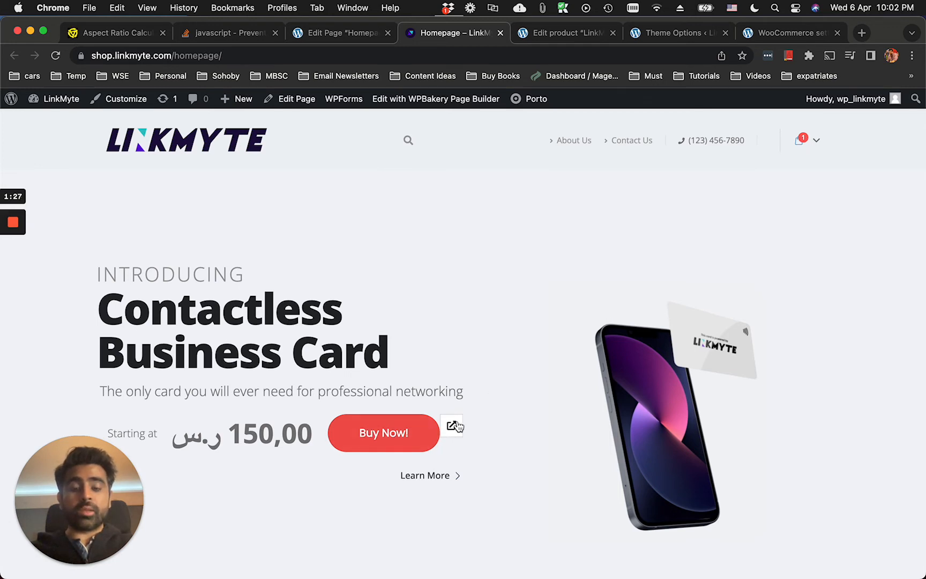
{"action": "mouse_move", "coordinate": [552, 235]}
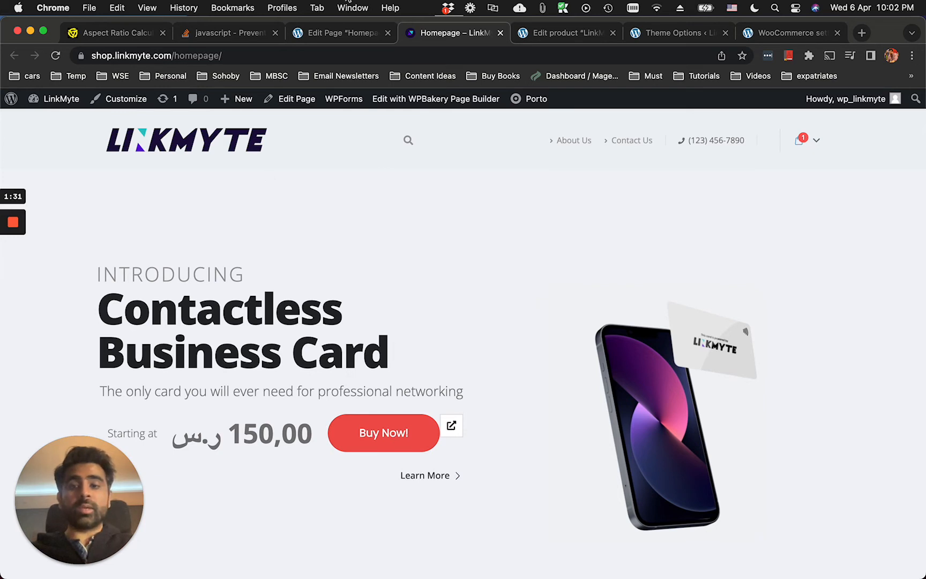
{"action": "mouse_move", "coordinate": [520, 458]}
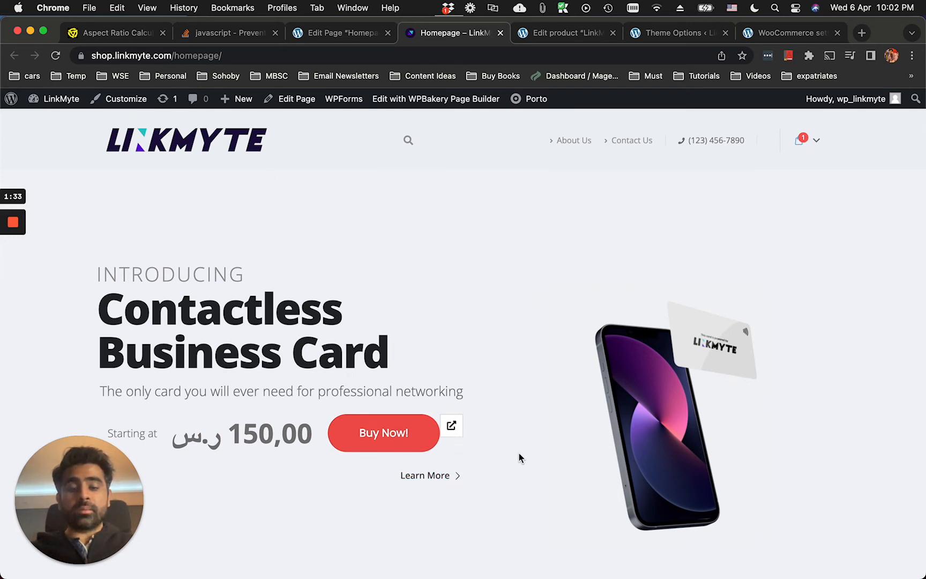
{"action": "mouse_move", "coordinate": [452, 431]}
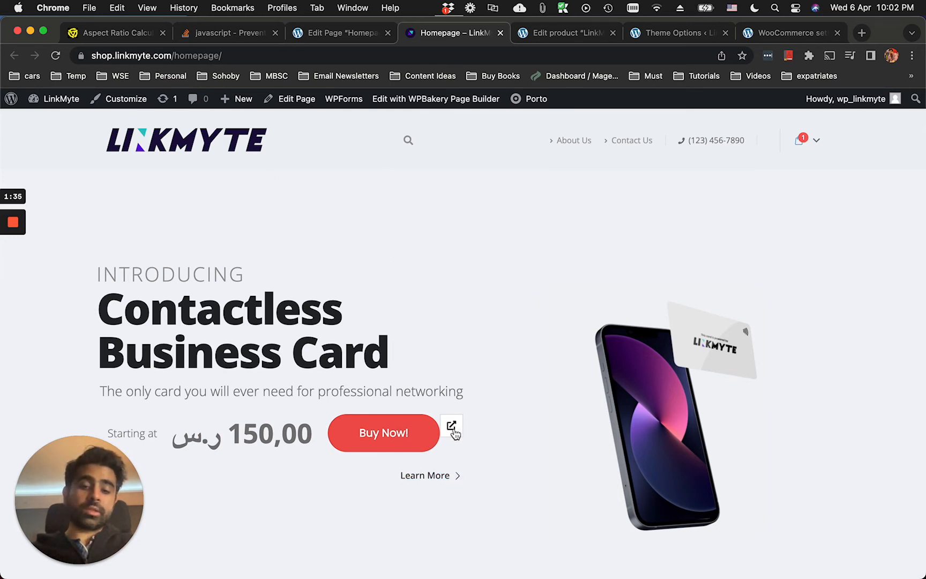
{"action": "mouse_move", "coordinate": [499, 427]}
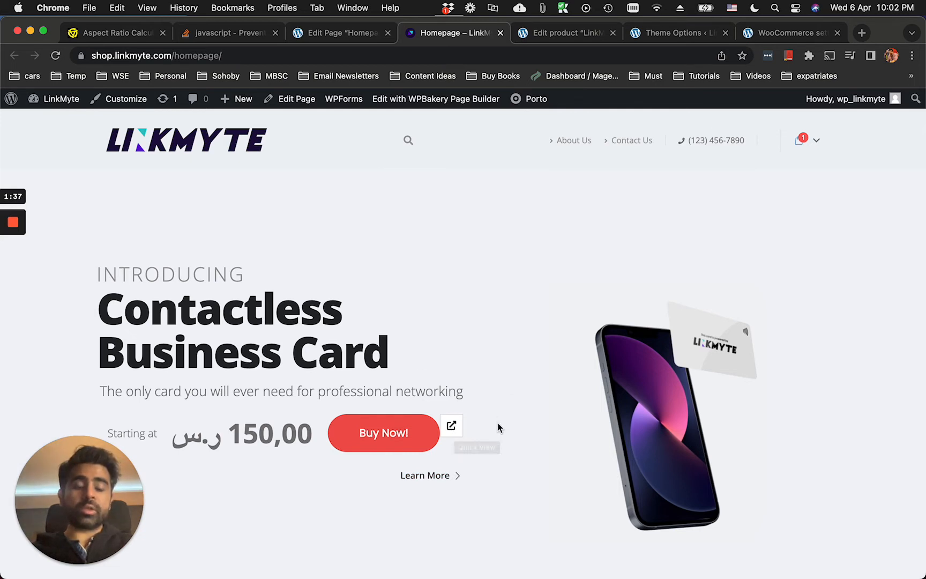
{"action": "mouse_move", "coordinate": [467, 198]}
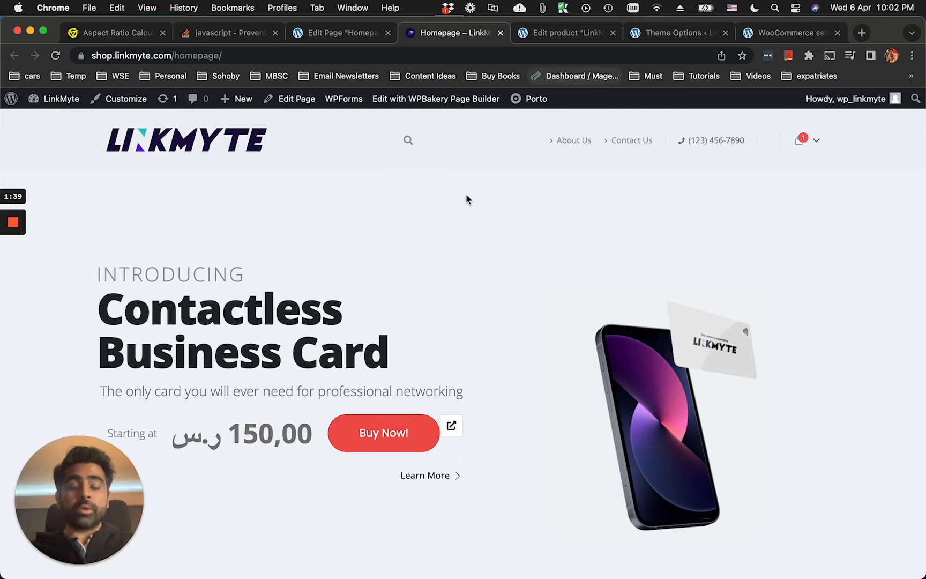
{"action": "mouse_move", "coordinate": [542, 405]}
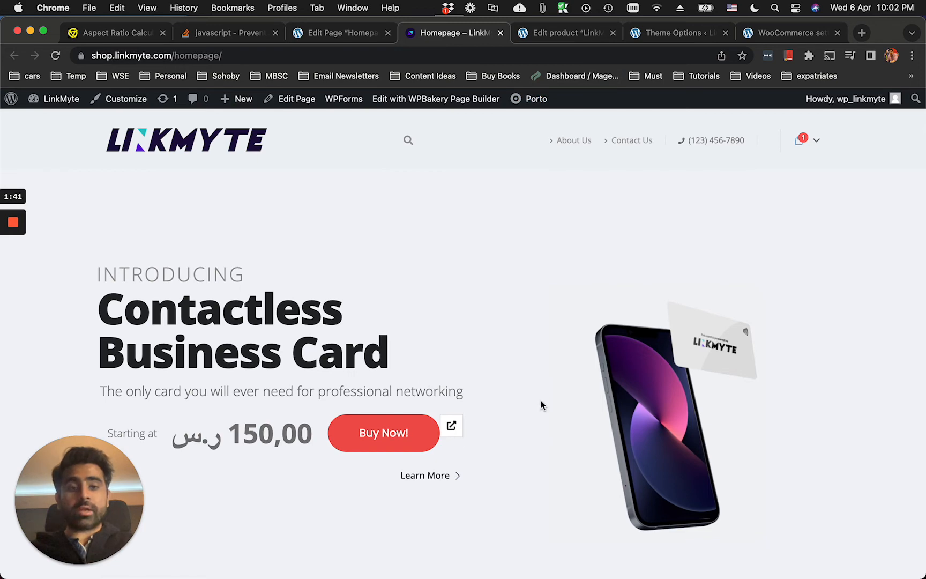
- In the reloaded Porto Theme Options, search WooCommerce settings for 'quick vi' and set Show Quick View to No
{"action": "left_click", "coordinate": [673, 33]}
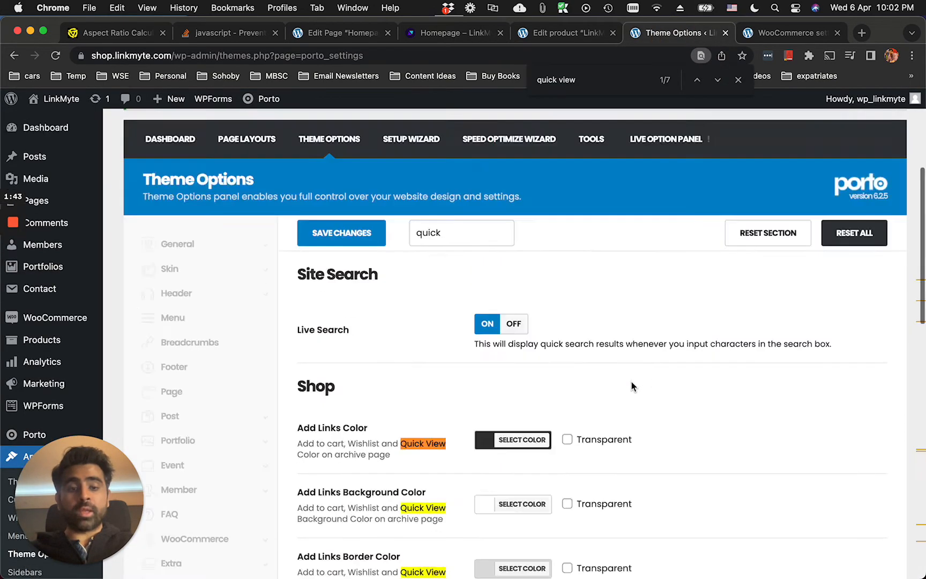
{"action": "left_click", "coordinate": [266, 99]}
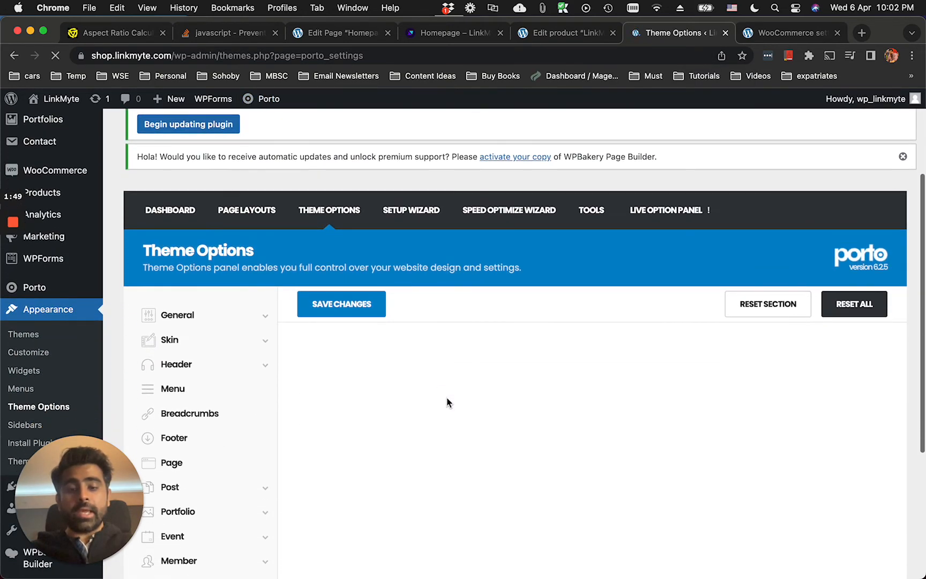
{"action": "mouse_move", "coordinate": [456, 301]}
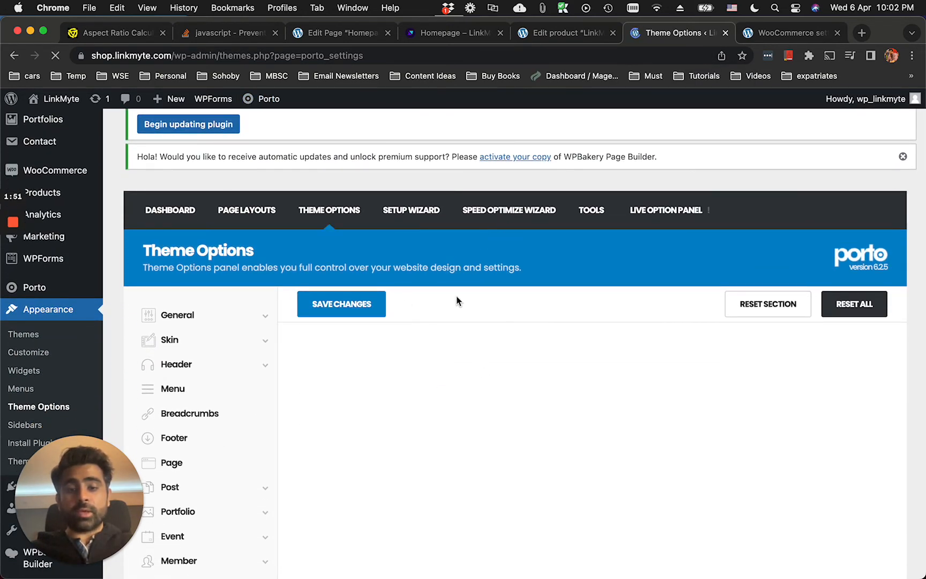
{"action": "left_click", "coordinate": [173, 389]}
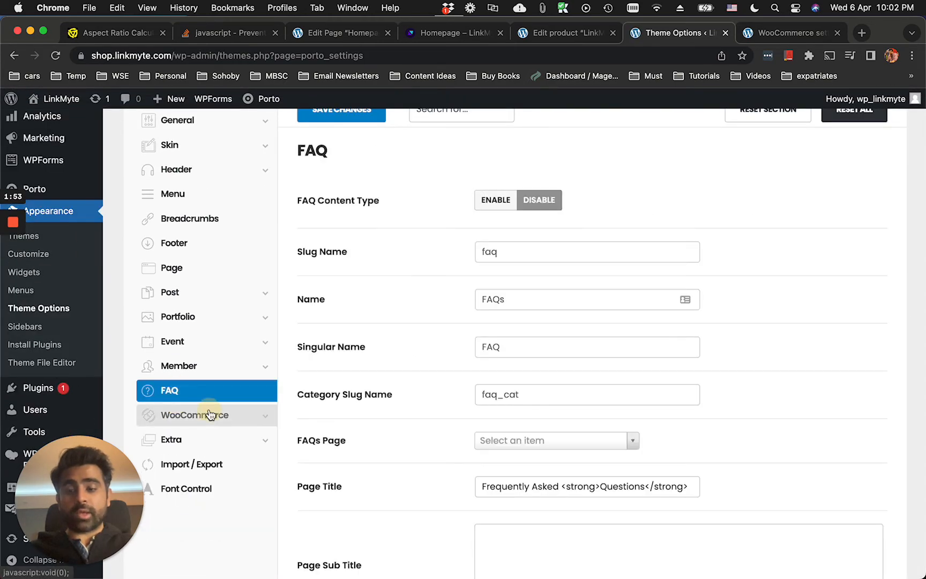
{"action": "left_click", "coordinate": [193, 414]}
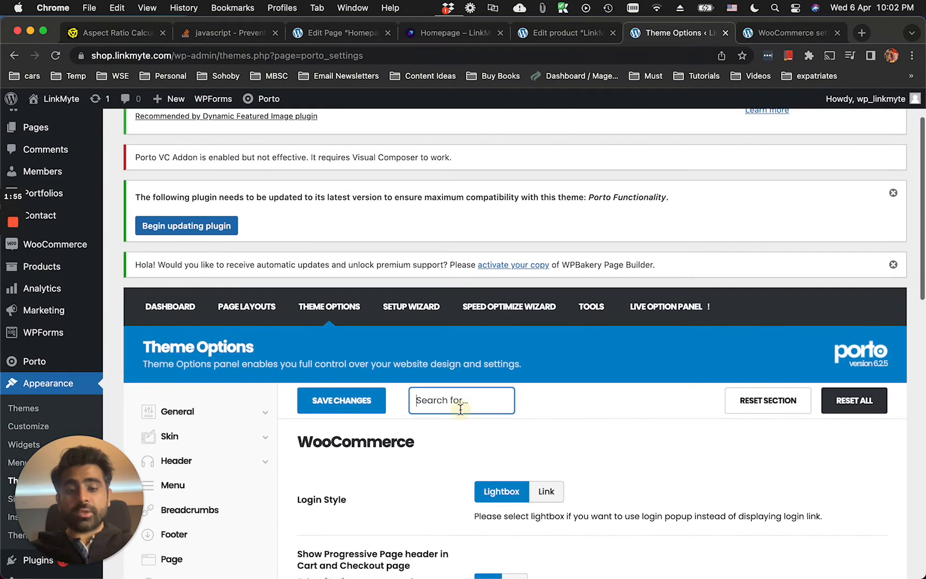
{"action": "type", "text": "quick vi"}
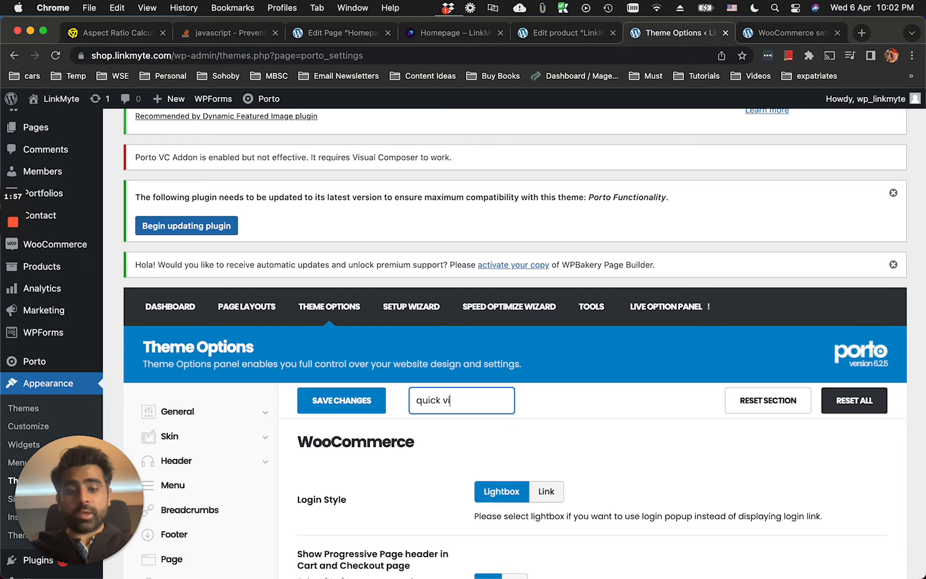
{"action": "scroll", "scroll_direction": "down", "scroll_amount": 3}
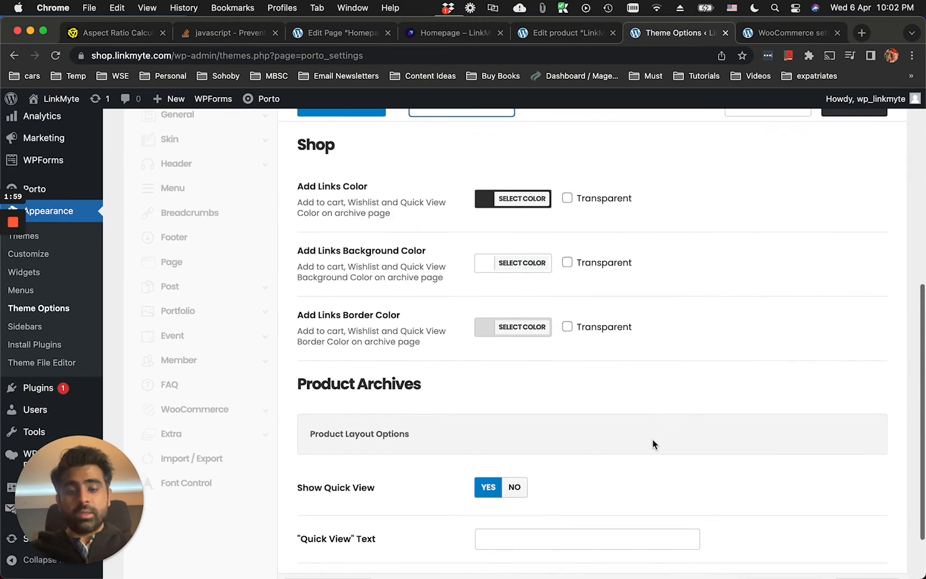
{"action": "scroll", "scroll_direction": "down", "scroll_amount": 3}
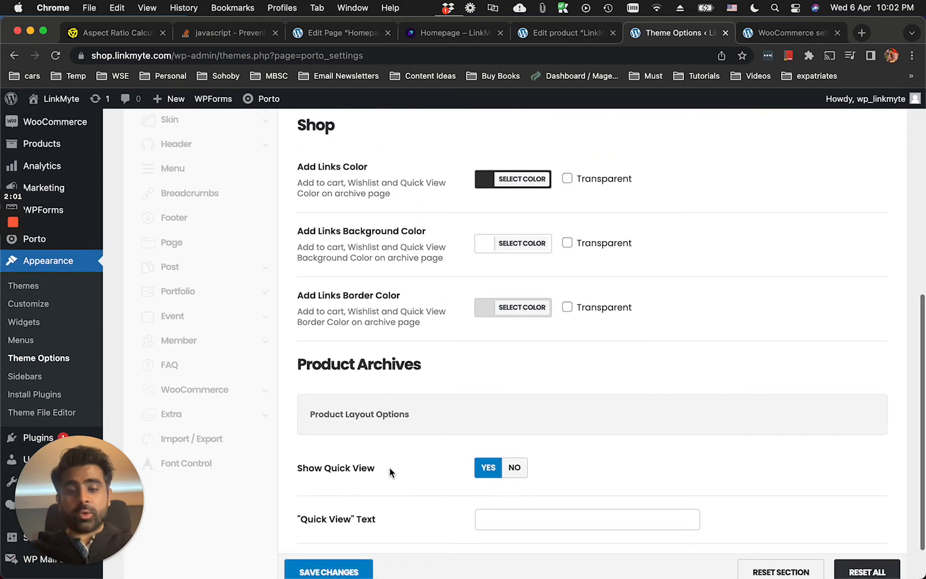
{"action": "mouse_move", "coordinate": [300, 469]}
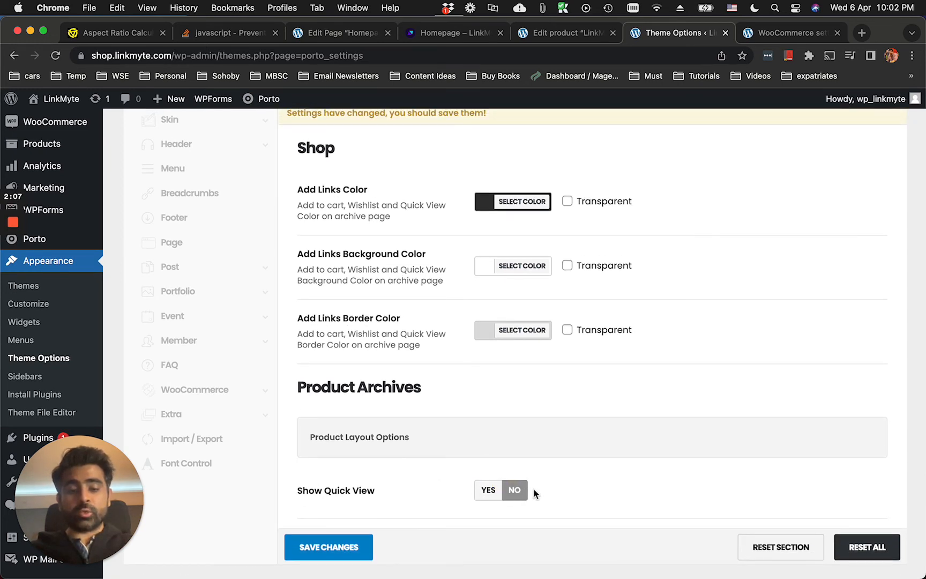
{"action": "scroll", "scroll_direction": "down", "scroll_amount": 3}
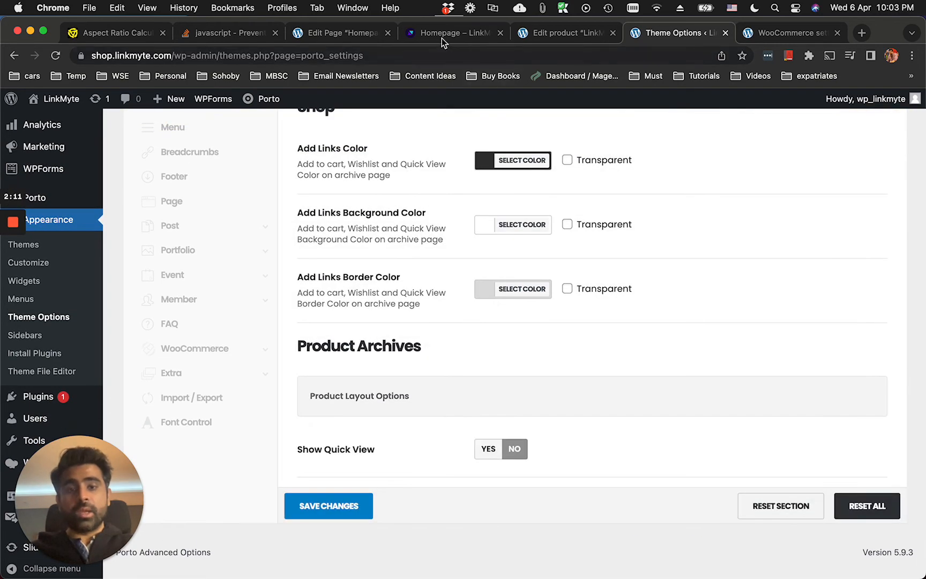
- Confirm the homepage hero has no Quick View icon, then return to Theme Options
{"action": "left_click", "coordinate": [452, 33]}
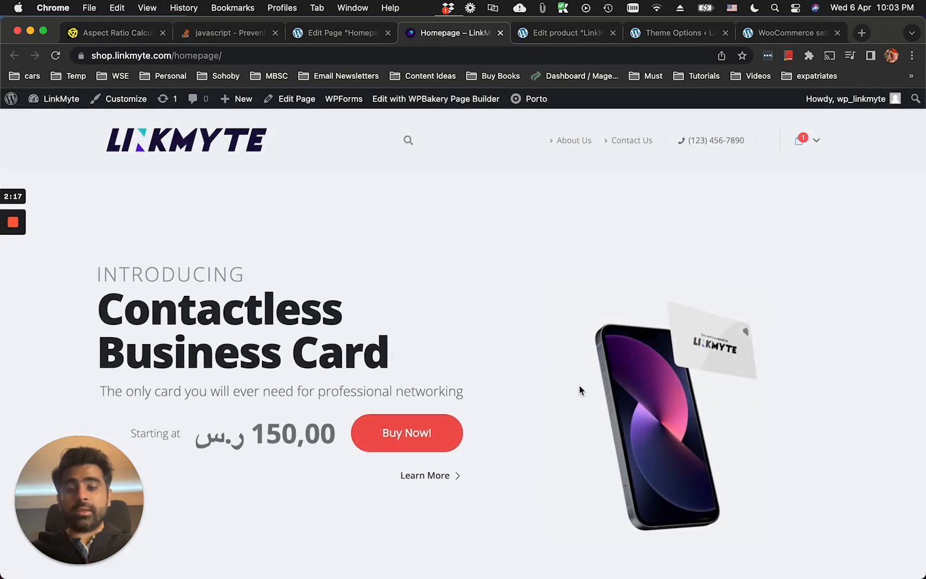
{"action": "mouse_move", "coordinate": [533, 47]}
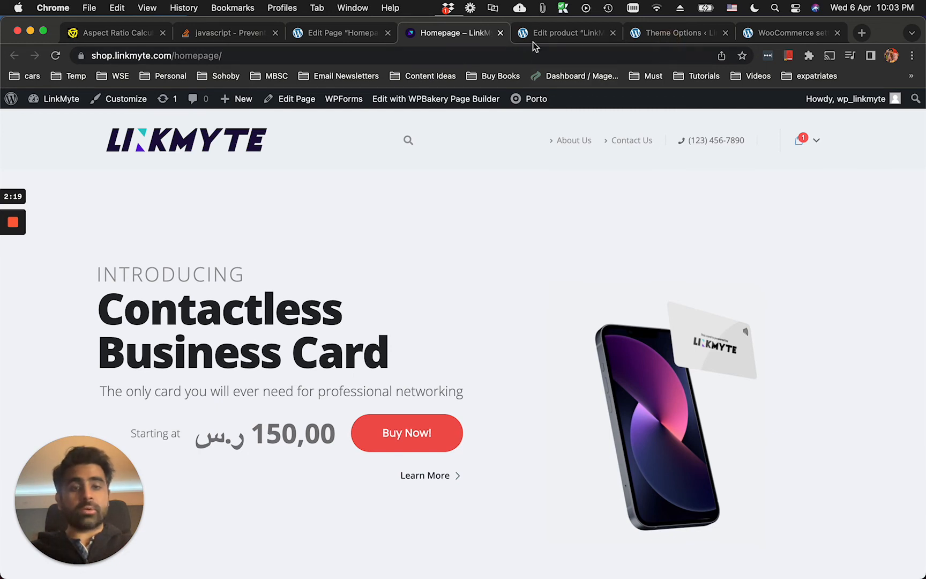
{"action": "left_click", "coordinate": [673, 33]}
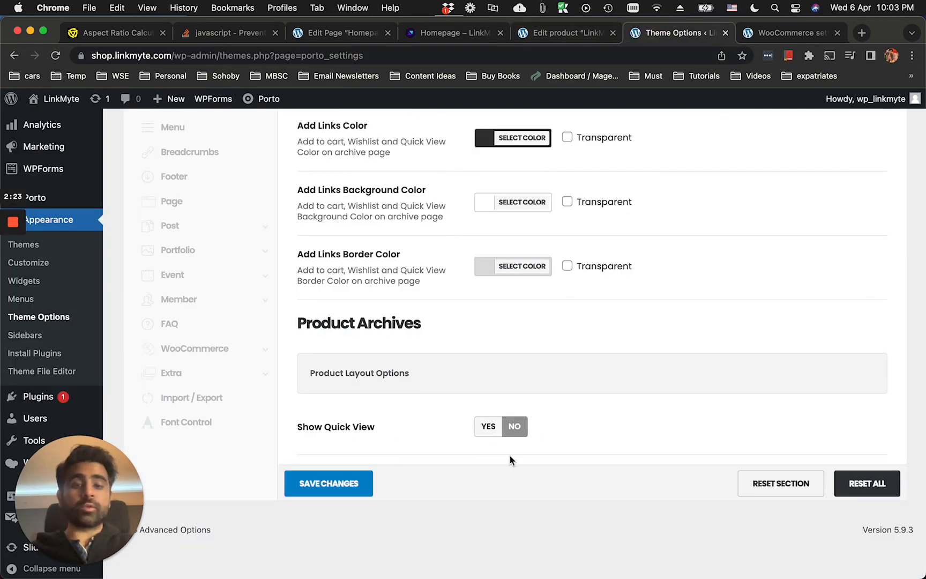
{"action": "mouse_move", "coordinate": [631, 447]}
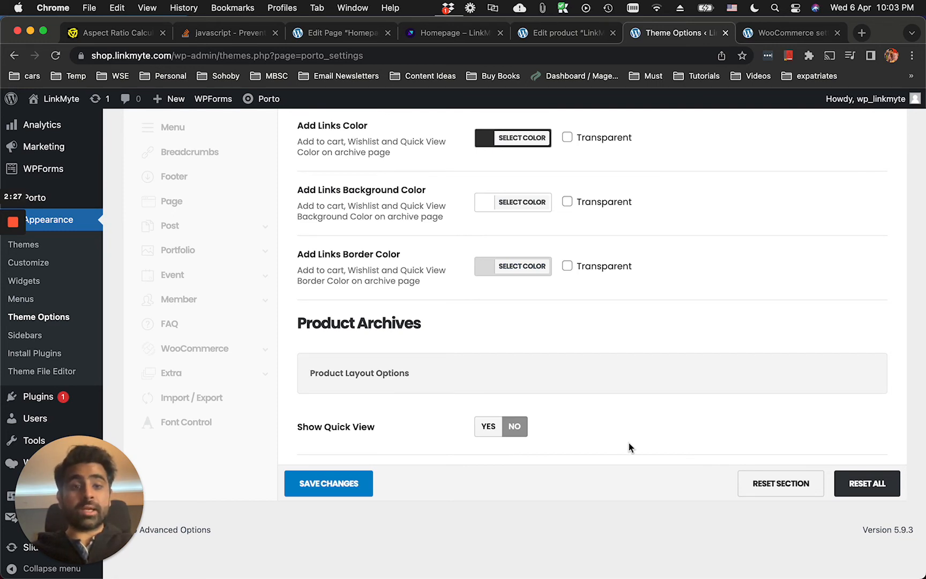
{"action": "mouse_move", "coordinate": [552, 457]}
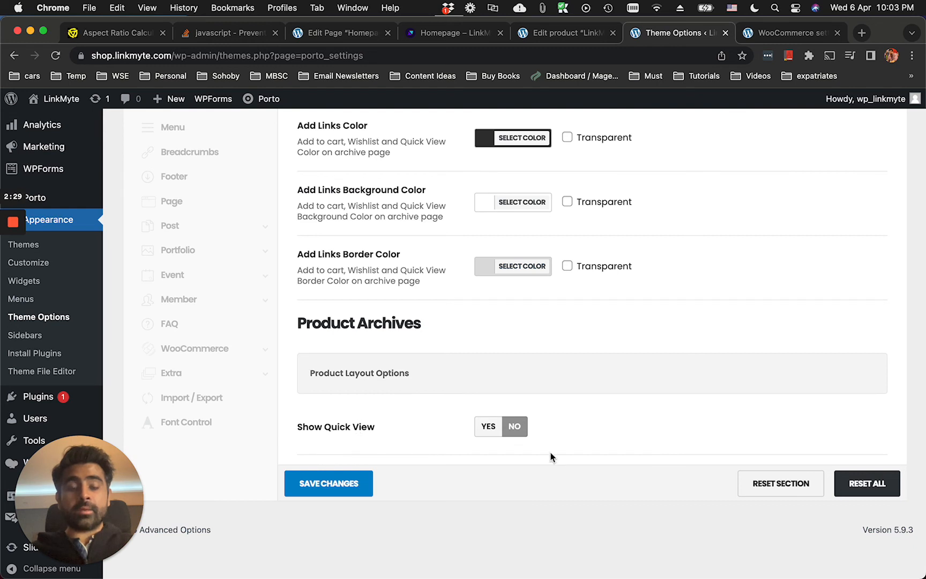
{"action": "mouse_move", "coordinate": [595, 135]}
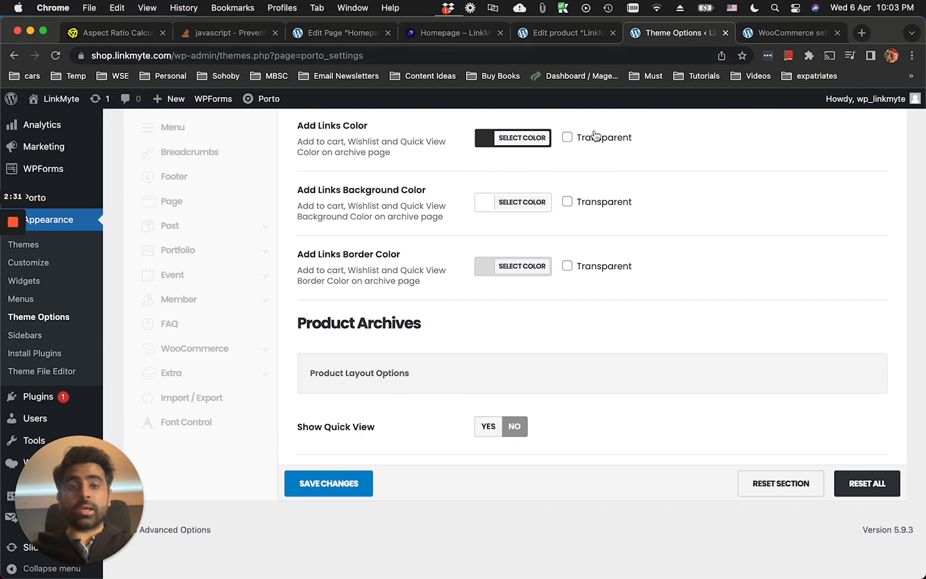
{"action": "mouse_move", "coordinate": [453, 424]}
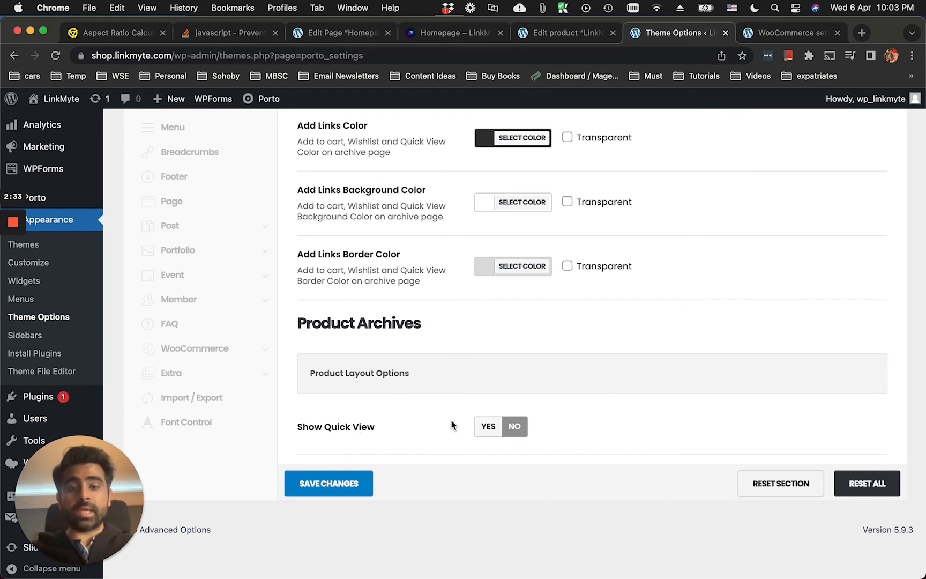
{"action": "mouse_move", "coordinate": [710, 395]}
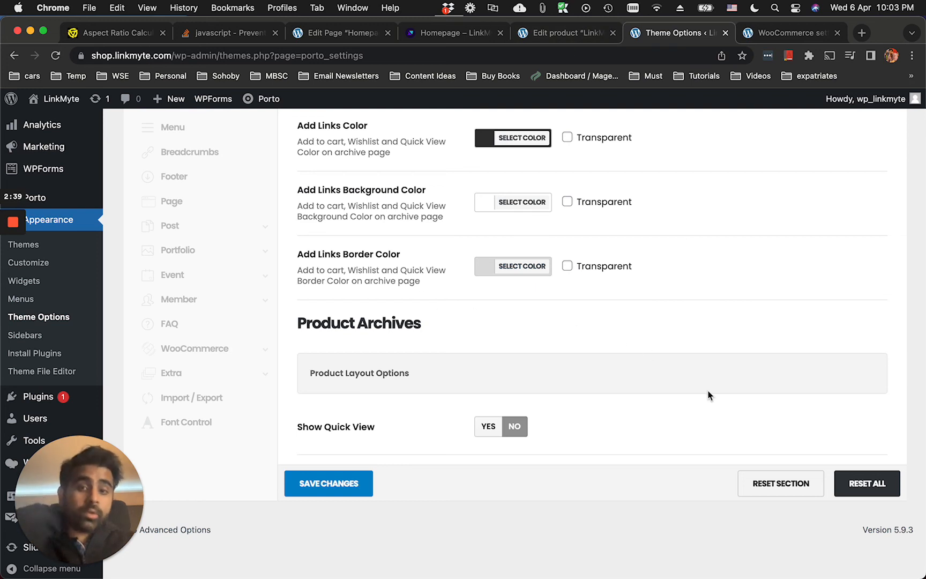
{"action": "mouse_move", "coordinate": [191, 398]}
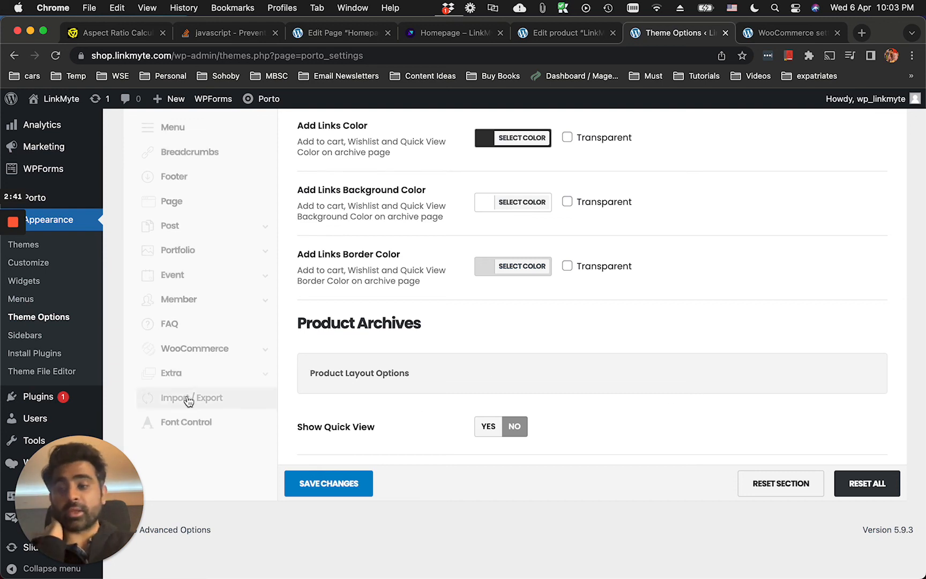
{"action": "mouse_move", "coordinate": [13, 223]}
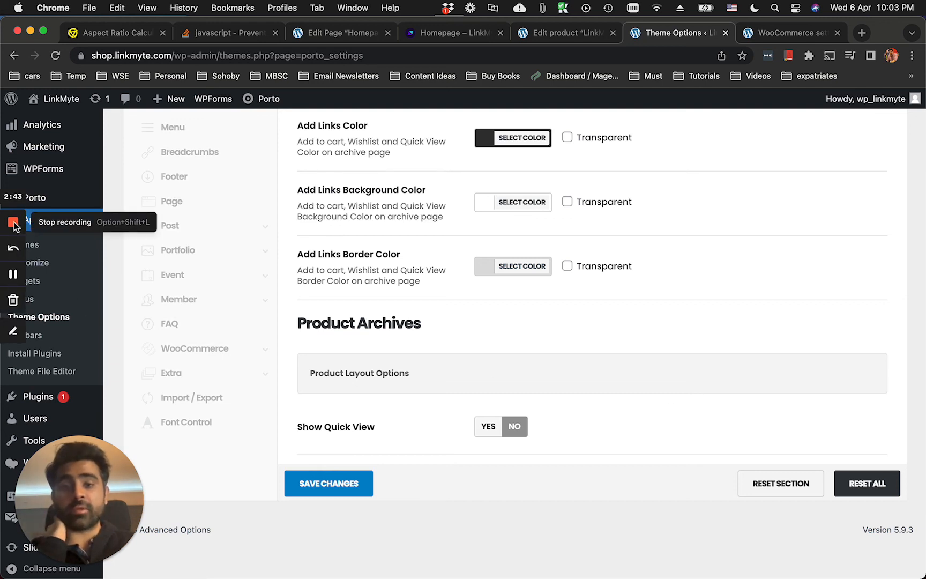